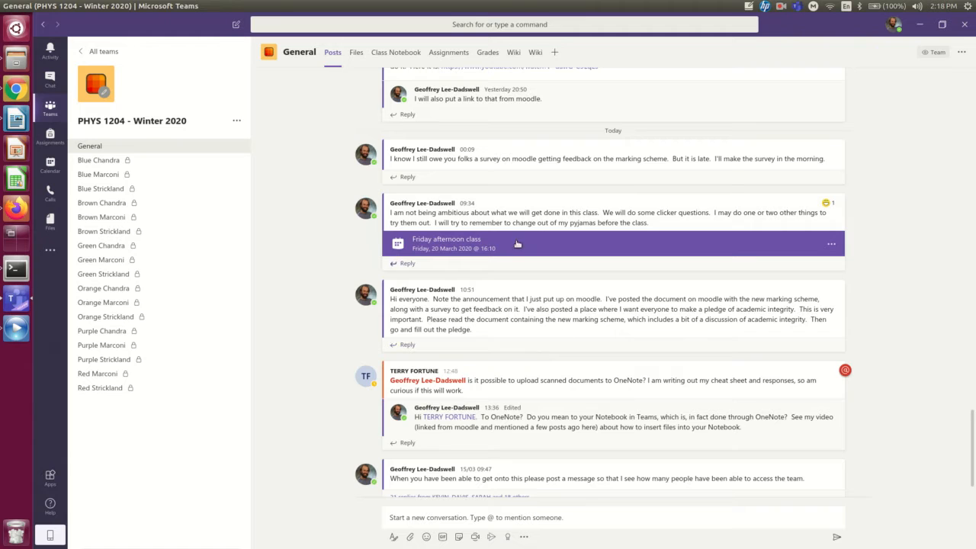
mouse_move(513, 308)
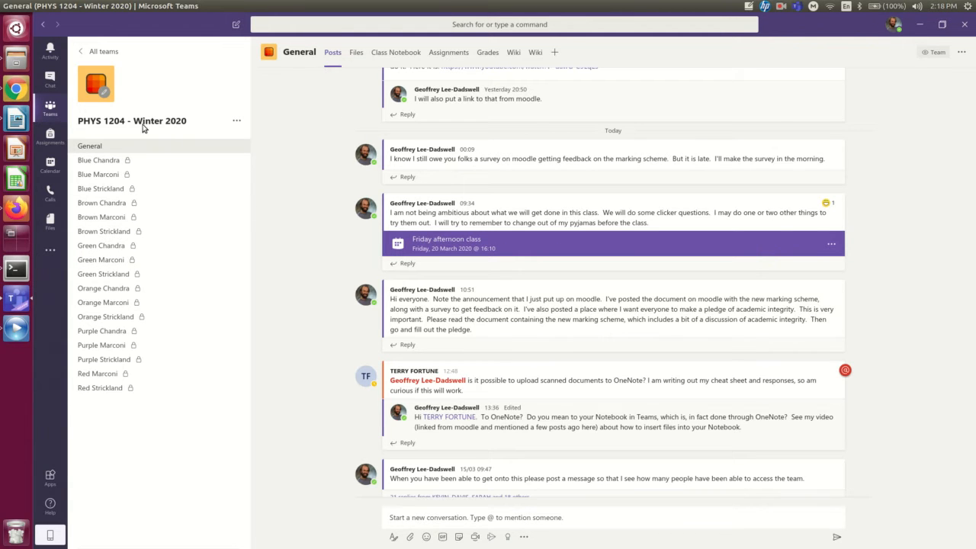
mouse_move(49, 192)
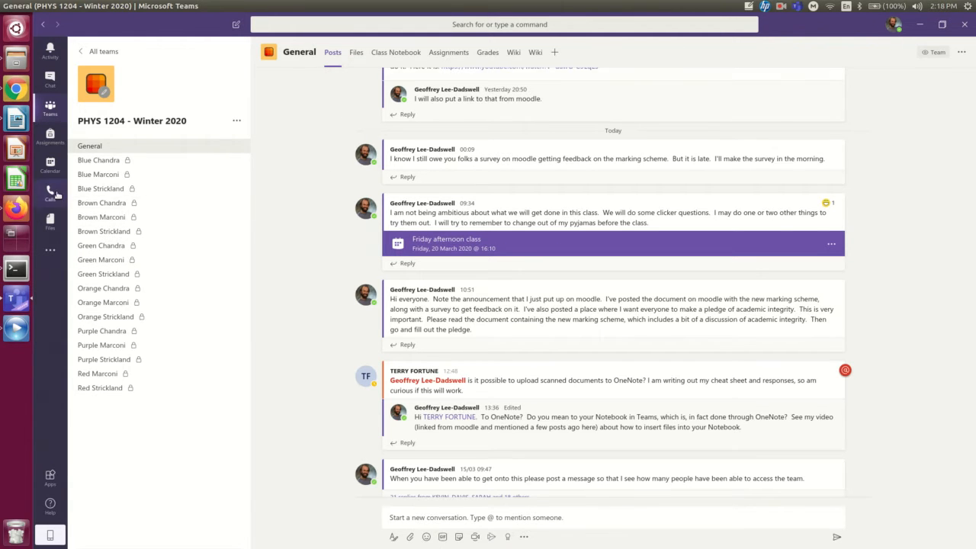
left_click(49, 195)
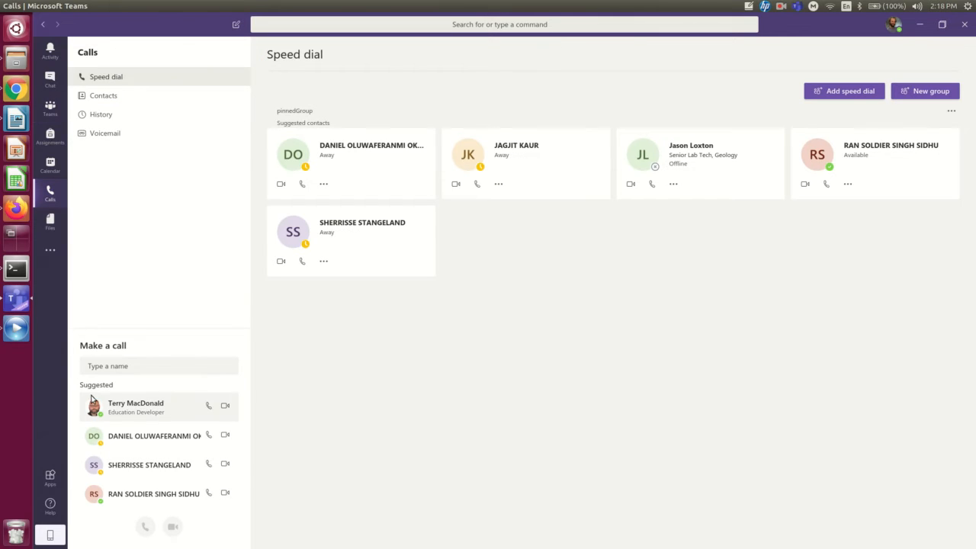
left_click(158, 366)
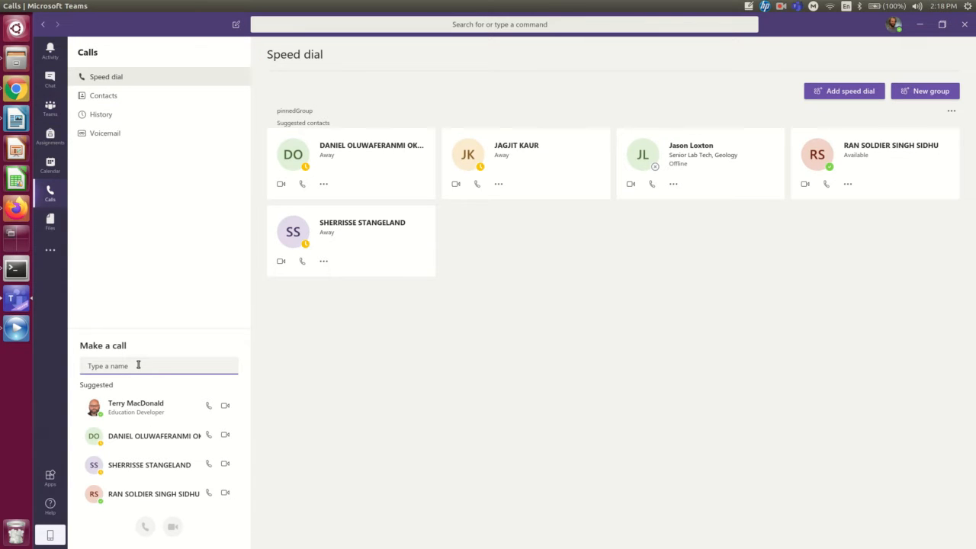
left_click(137, 366)
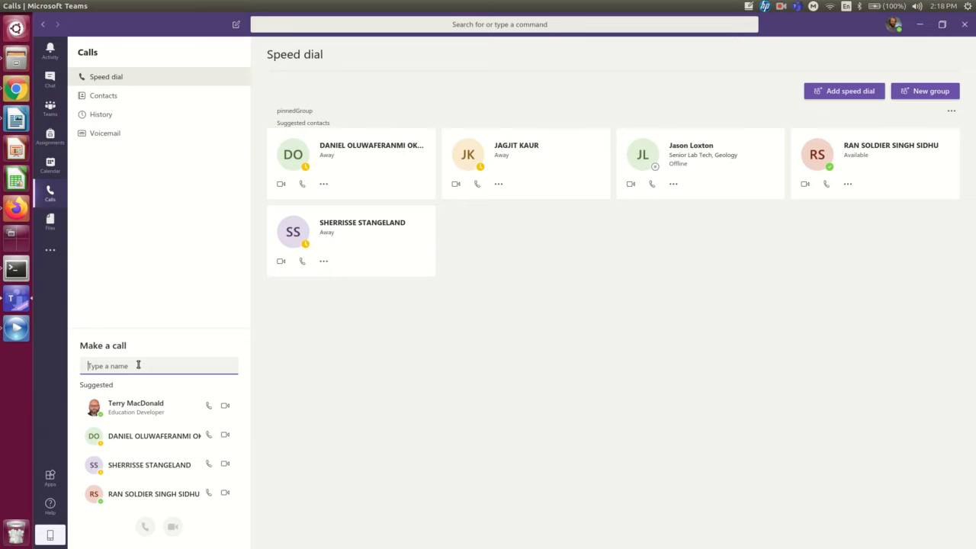
type("terr")
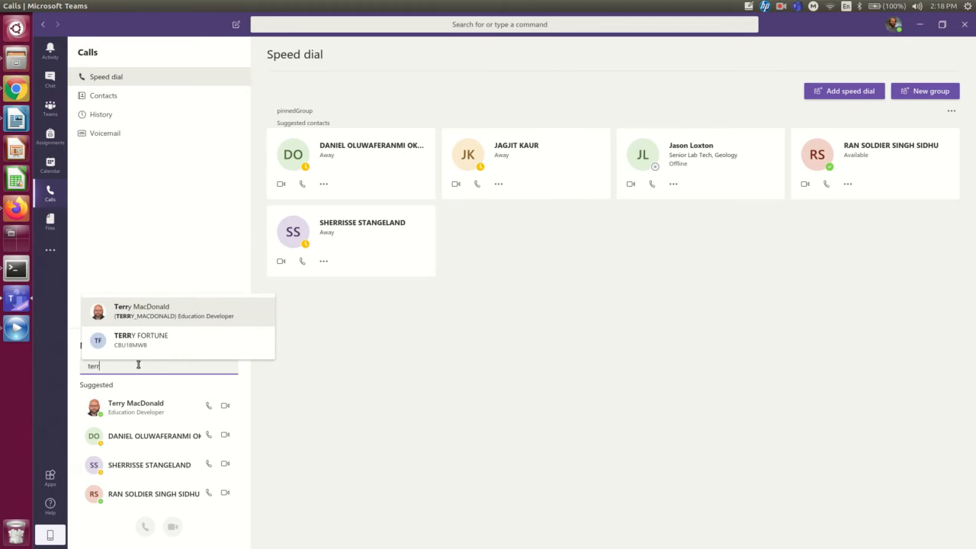
left_click(140, 311)
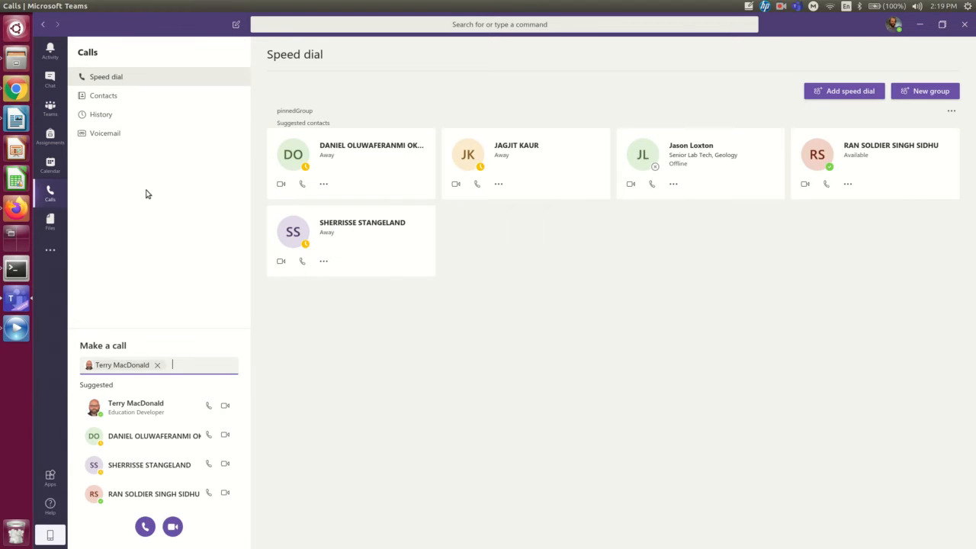
mouse_move(138, 337)
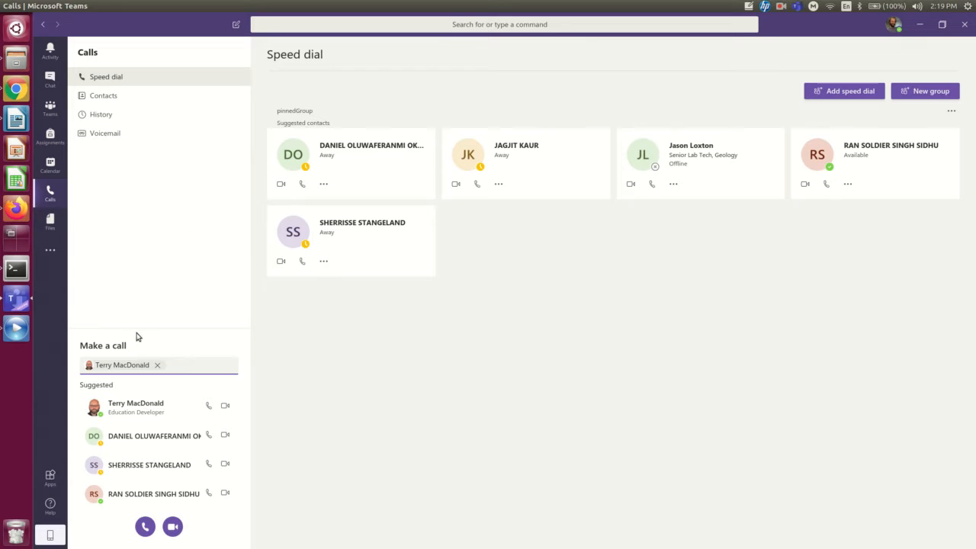
mouse_move(166, 372)
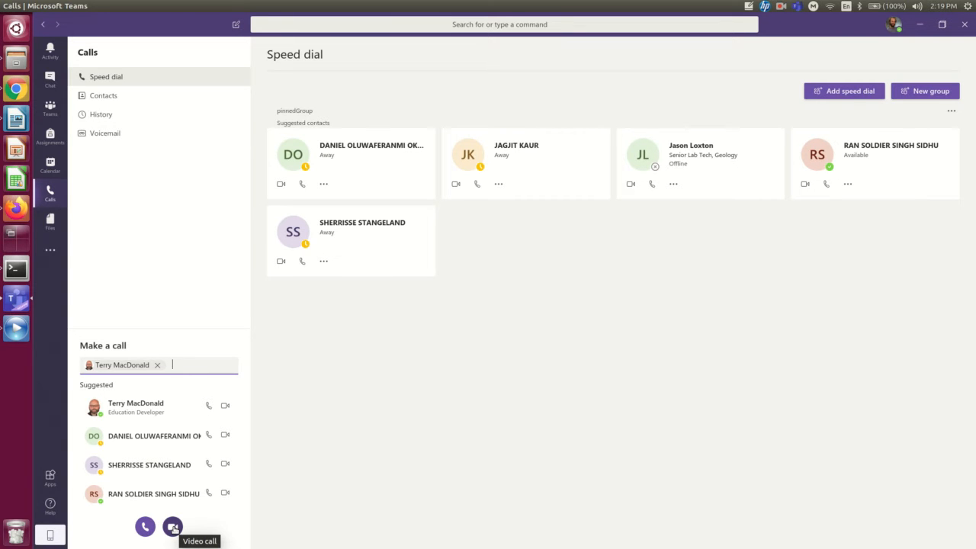
left_click(172, 526)
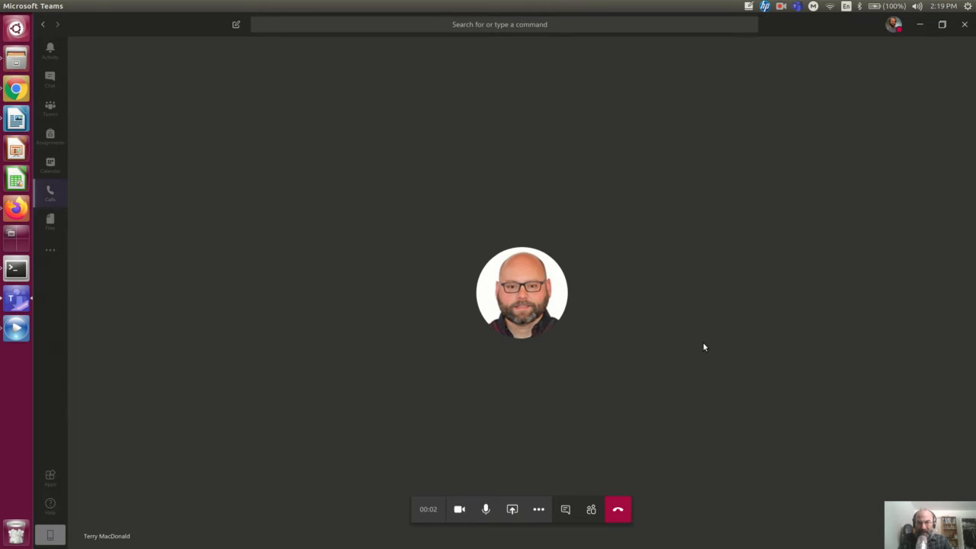
left_click(616, 509)
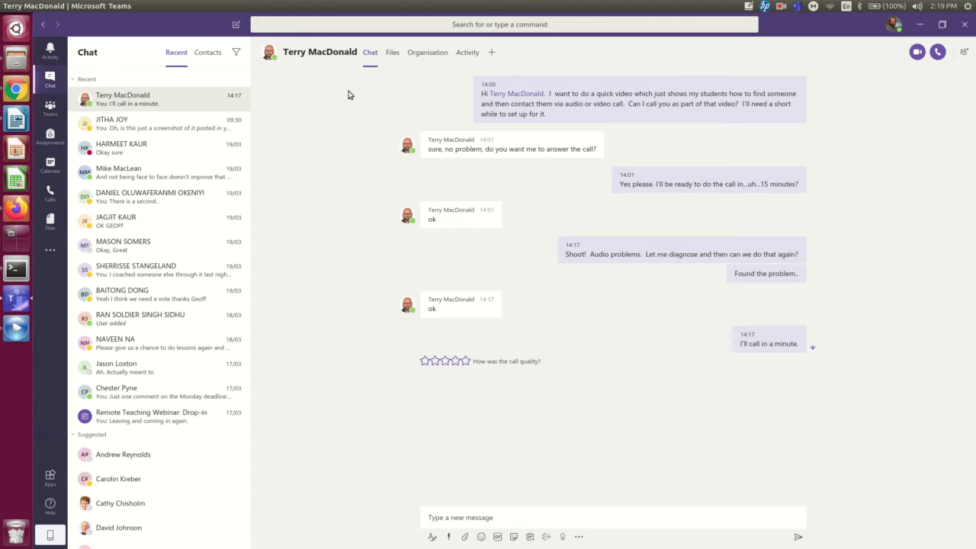
mouse_move(339, 281)
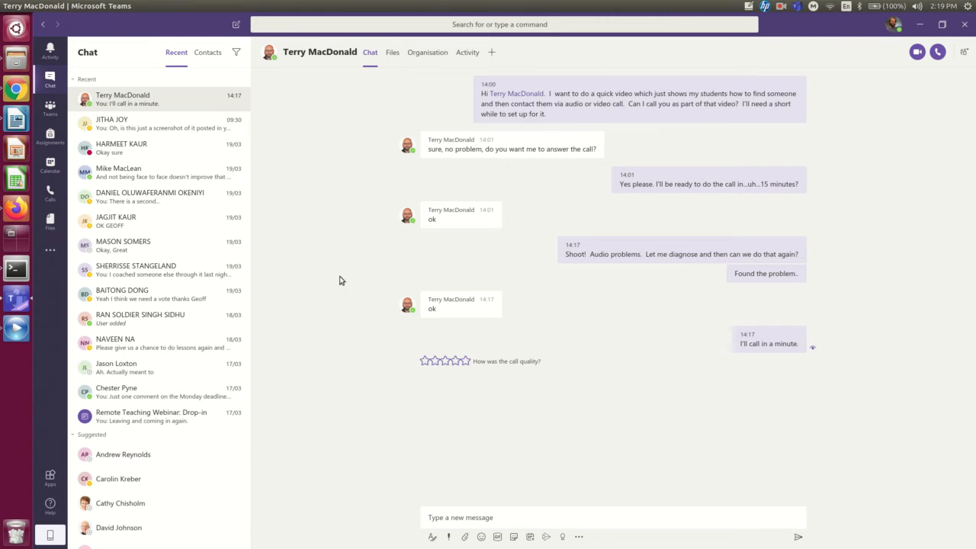
mouse_move(353, 282)
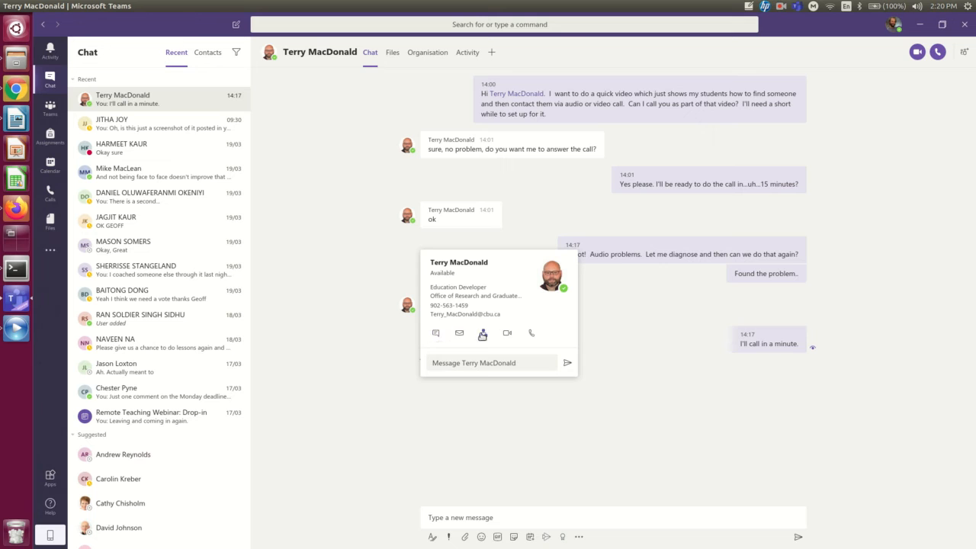
mouse_move(531, 332)
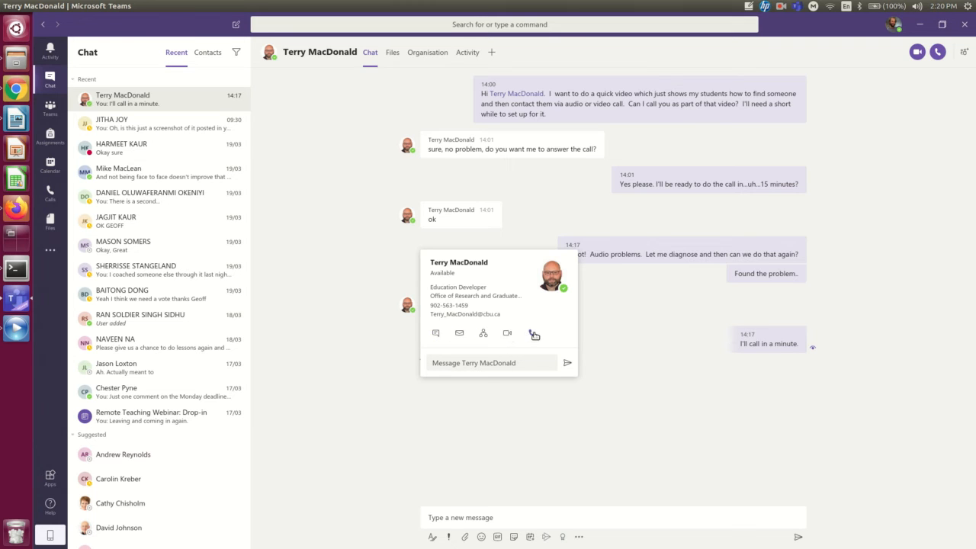
mouse_move(506, 333)
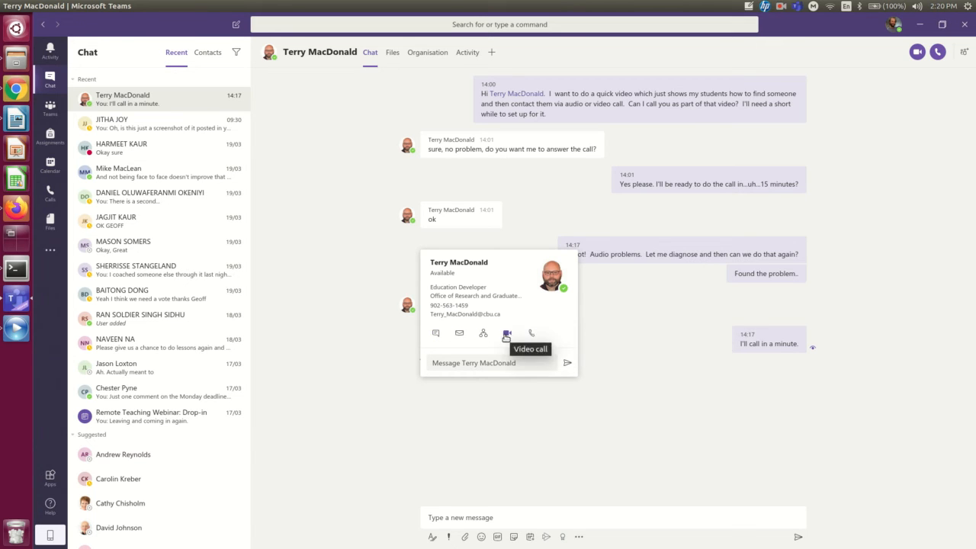
mouse_move(415, 338)
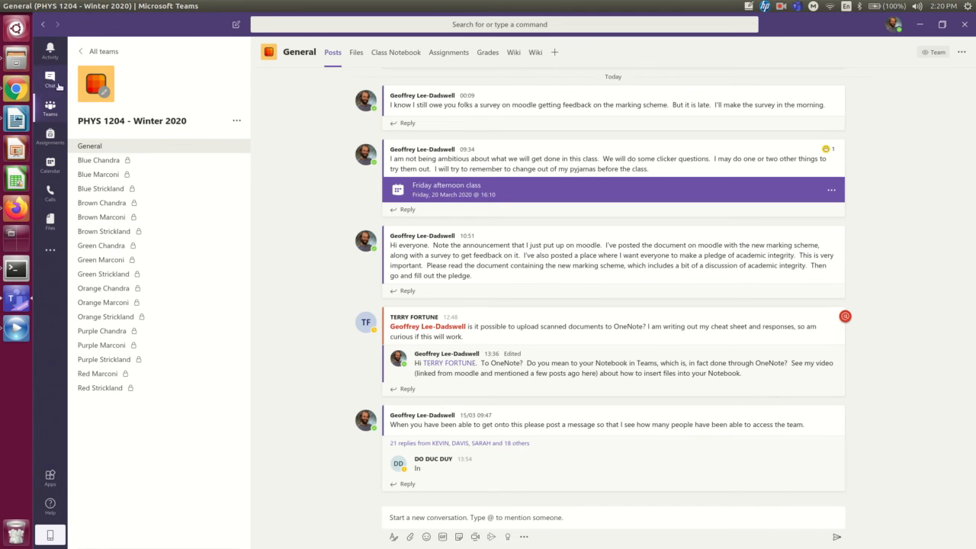
Show the TLEC team's General channel and scroll up to its early member announcements
left_click(49, 107)
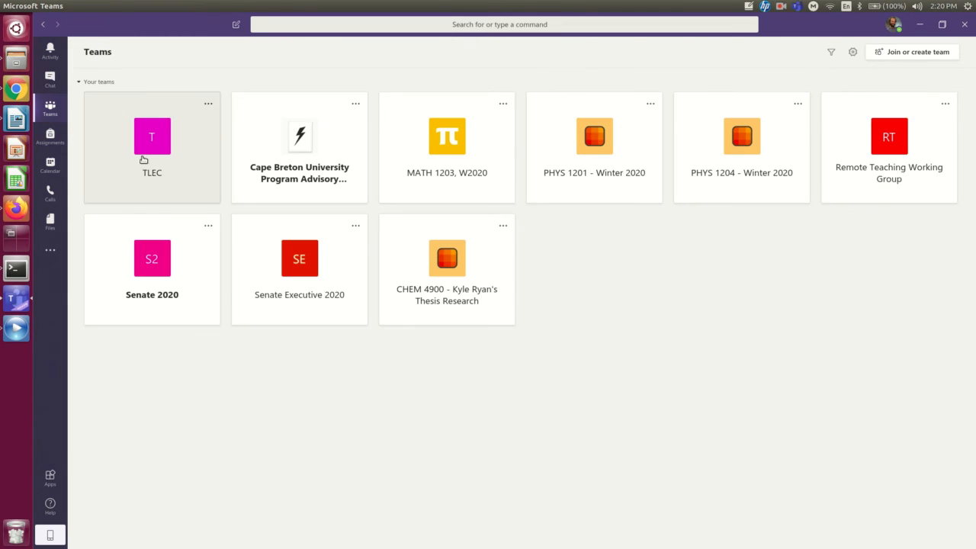
left_click(152, 136)
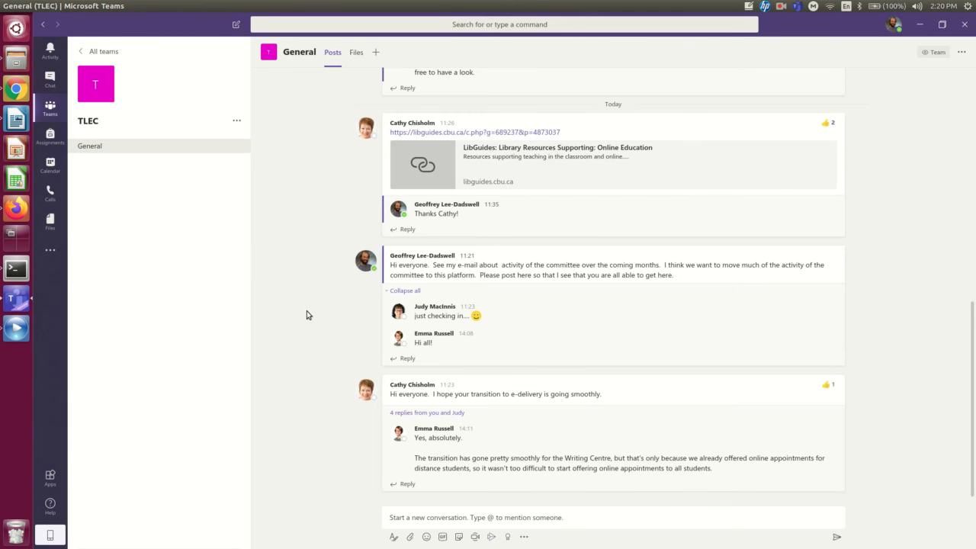
scroll("up", 3)
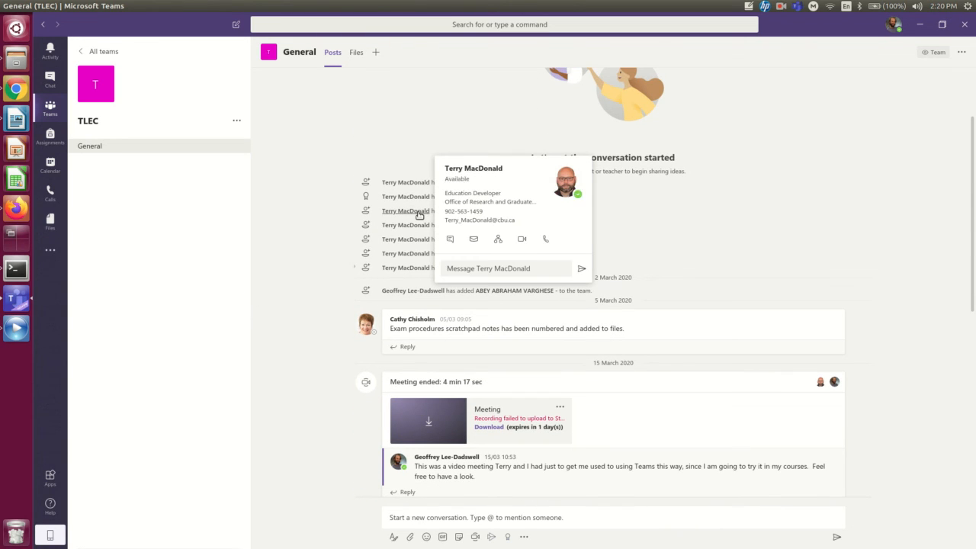
mouse_move(469, 232)
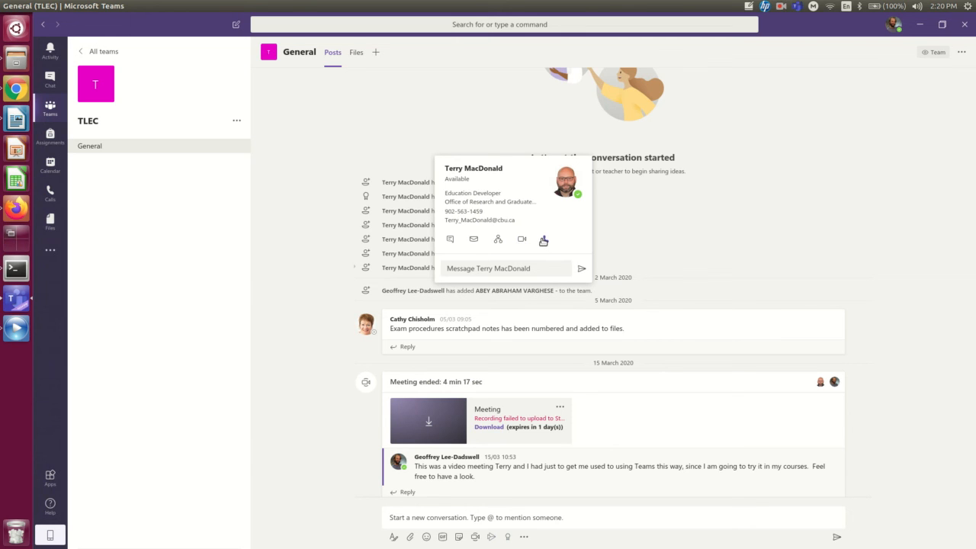
mouse_move(352, 333)
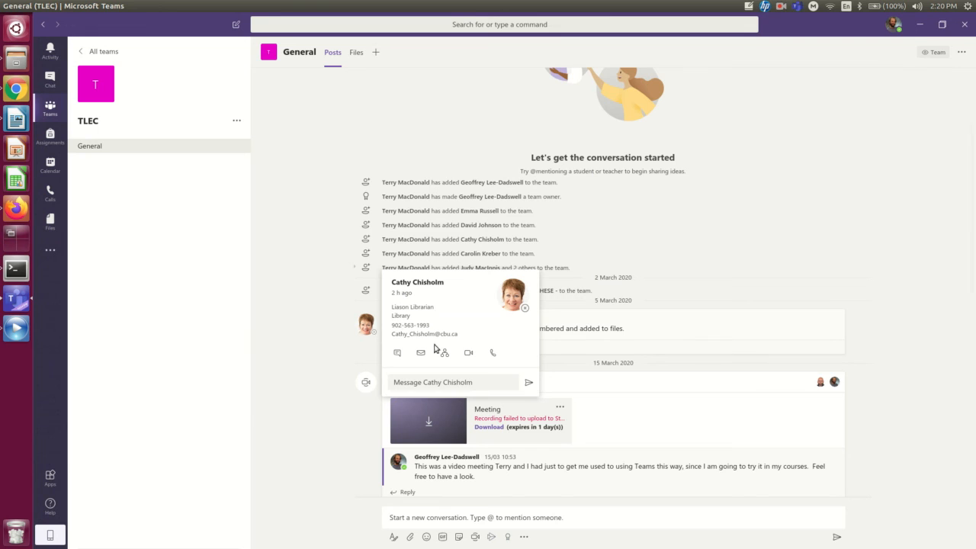
mouse_move(288, 256)
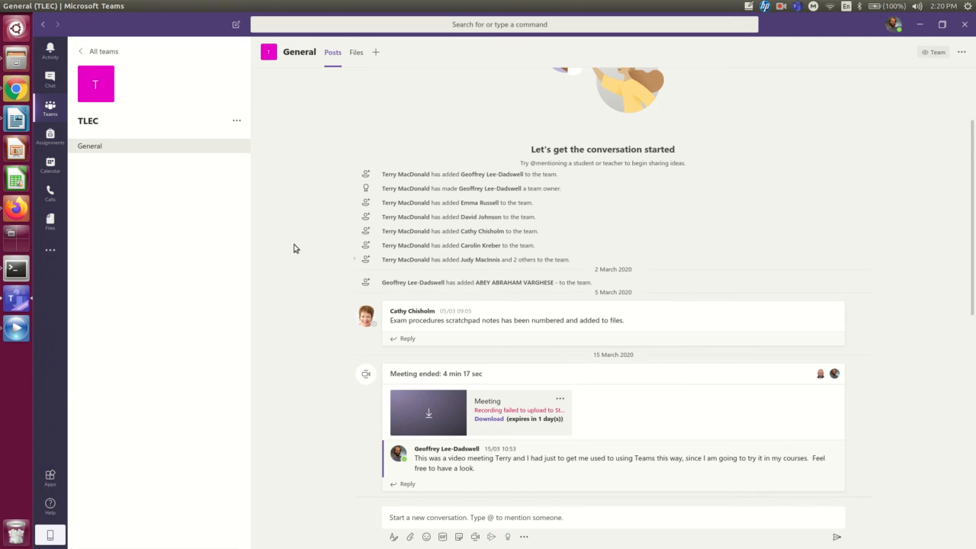
mouse_move(654, 79)
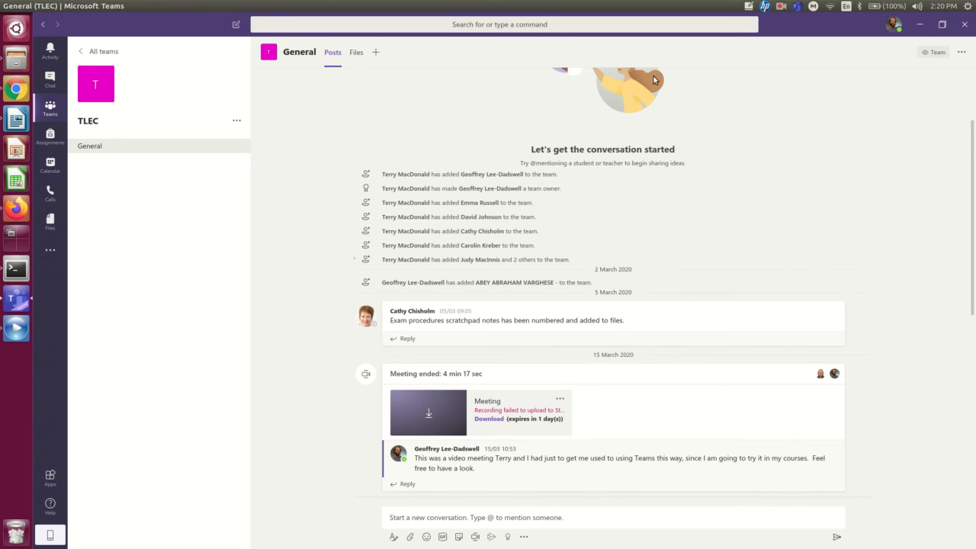